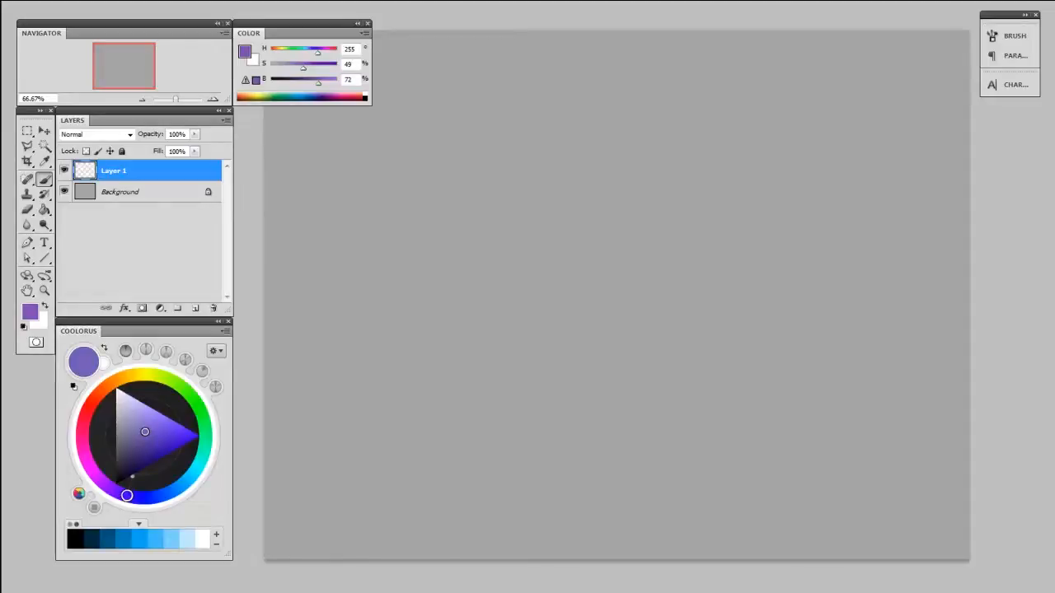
- Set the foreground to pale purple 8f7dc2 (H255 S36 B76) and paint squiggles on Layer 1
click(29, 312)
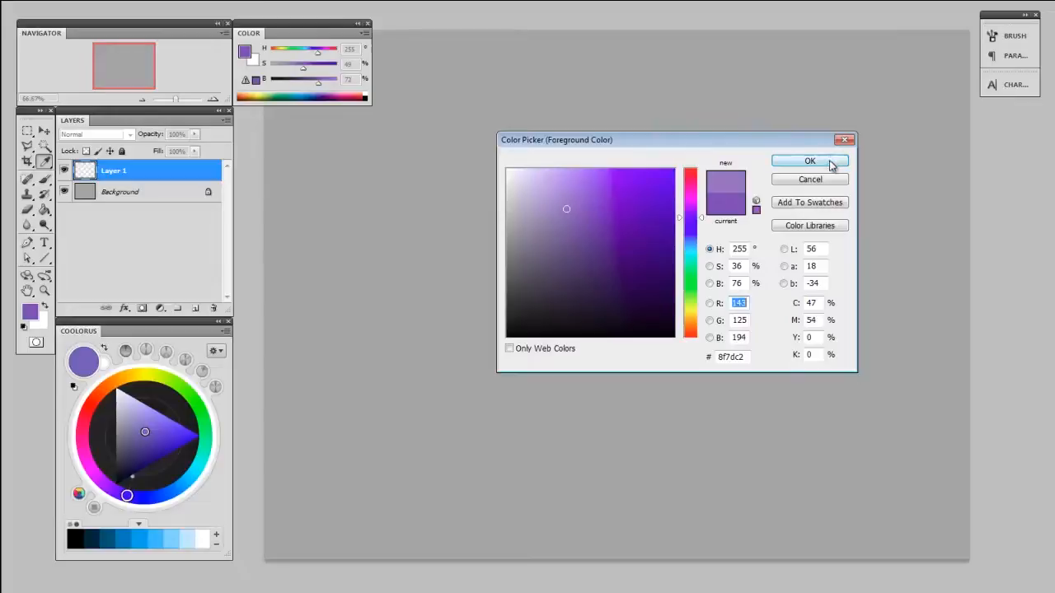
click(809, 161)
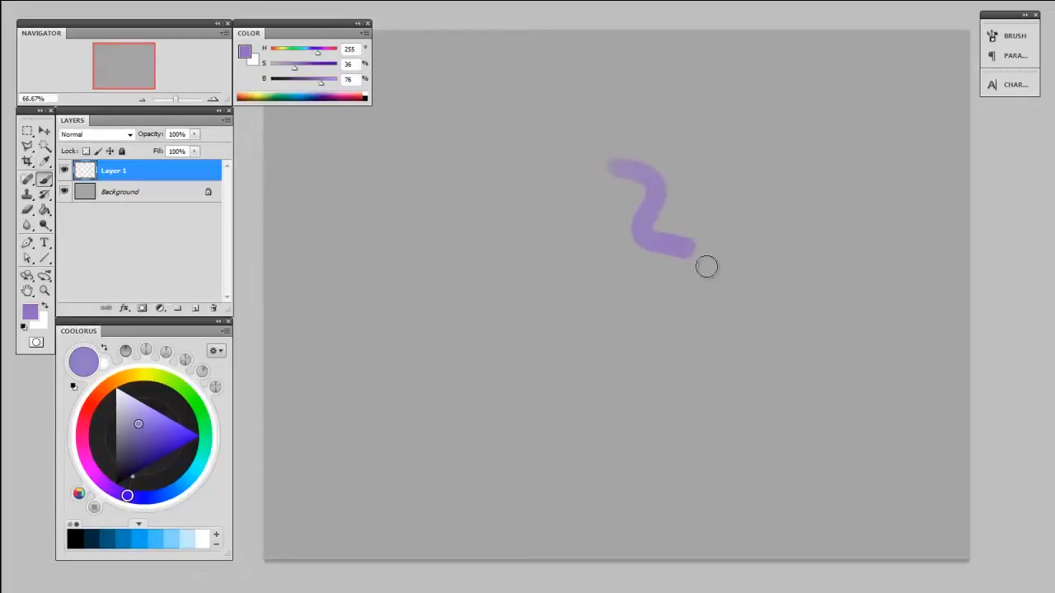
click(29, 312)
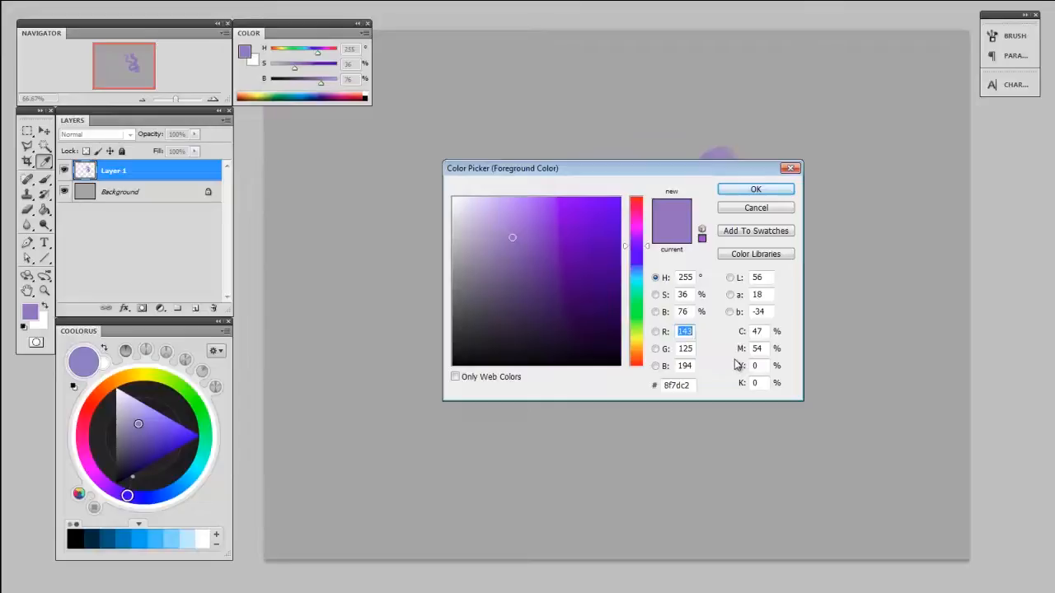
click(754, 188)
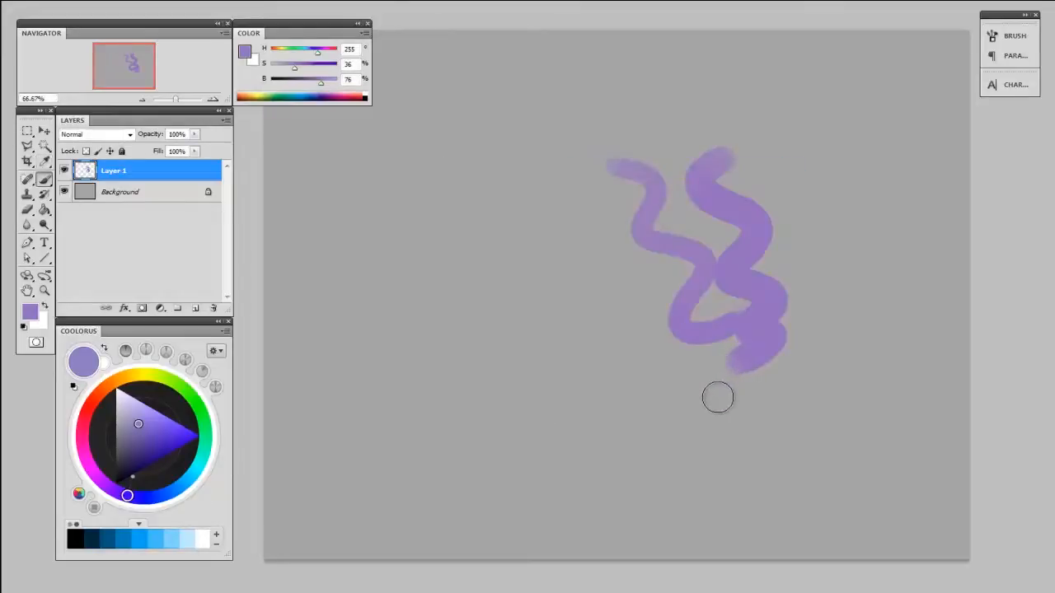
mouse_move(714, 421)
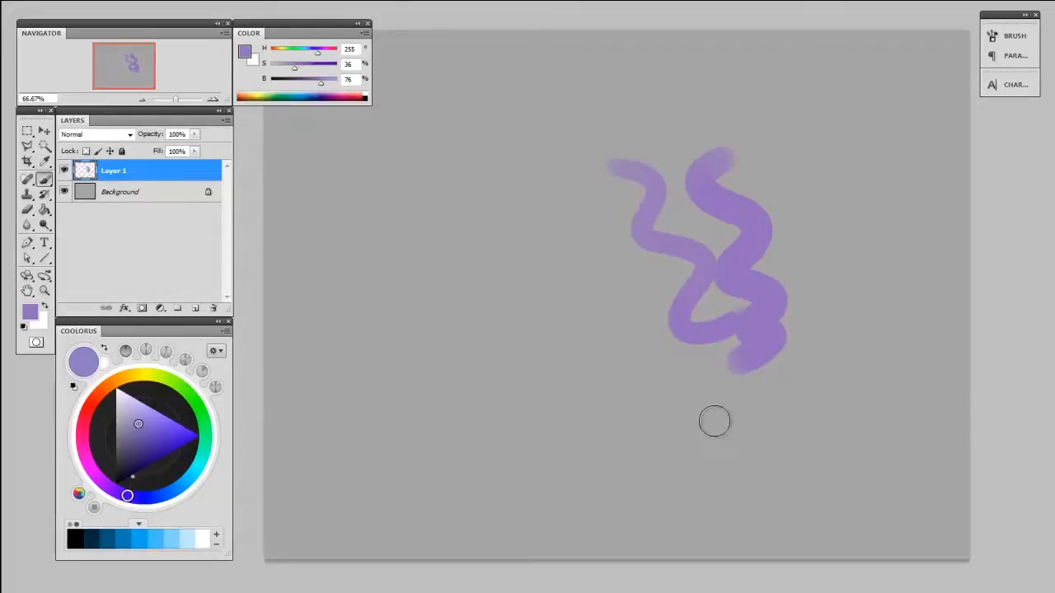
- Open the Color panel from the Window menu and float it over the canvas
click(355, 6)
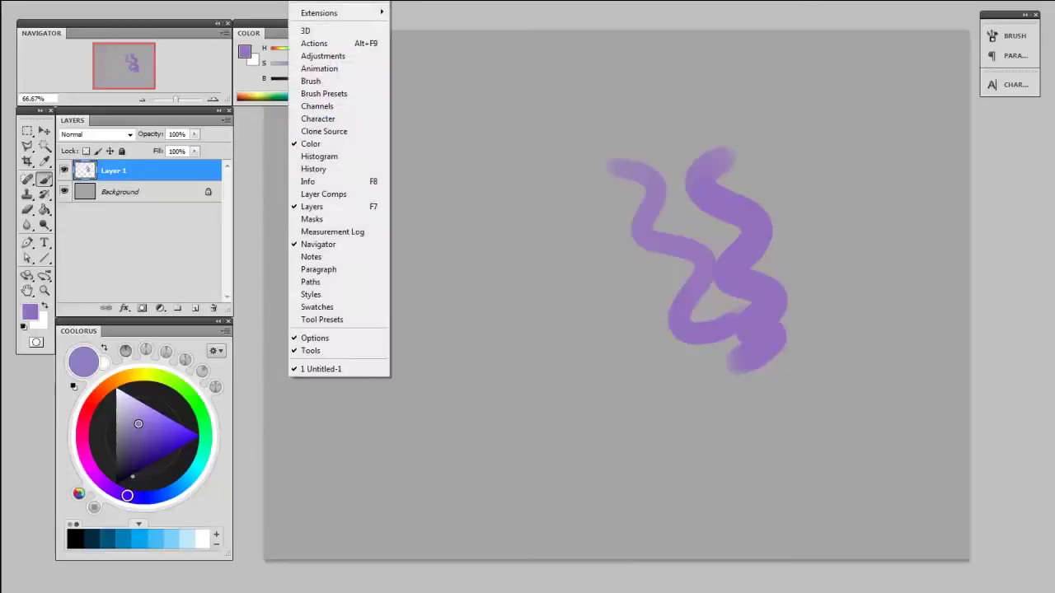
click(311, 143)
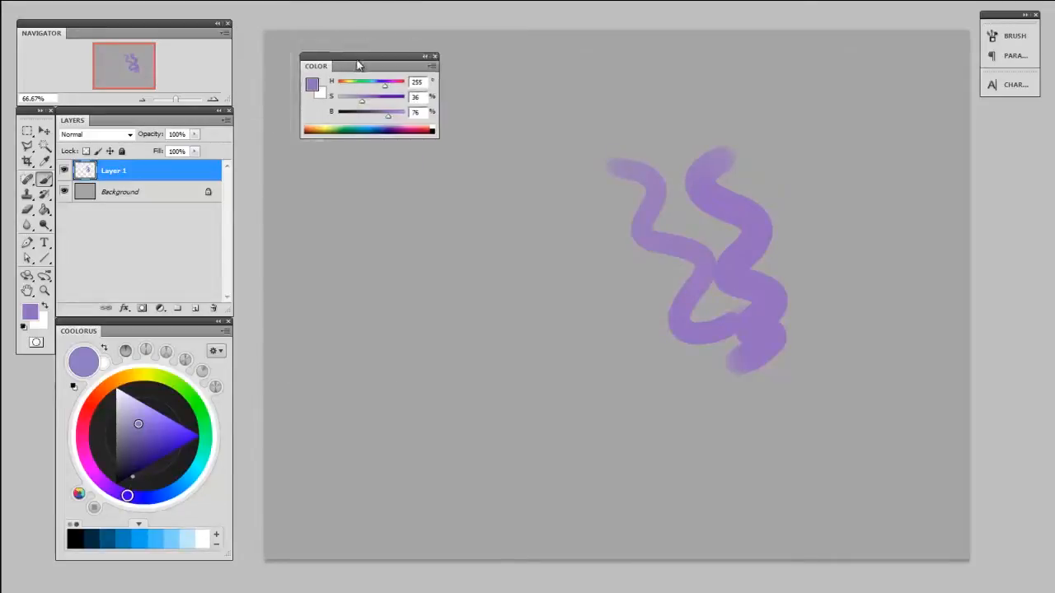
drag(367, 66, 824, 74)
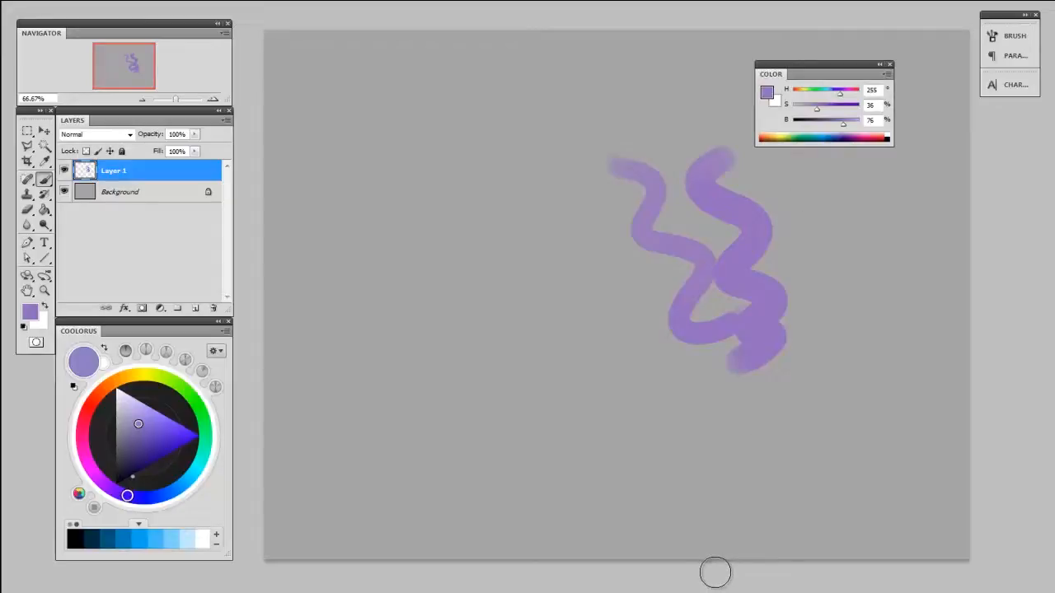
mouse_move(724, 570)
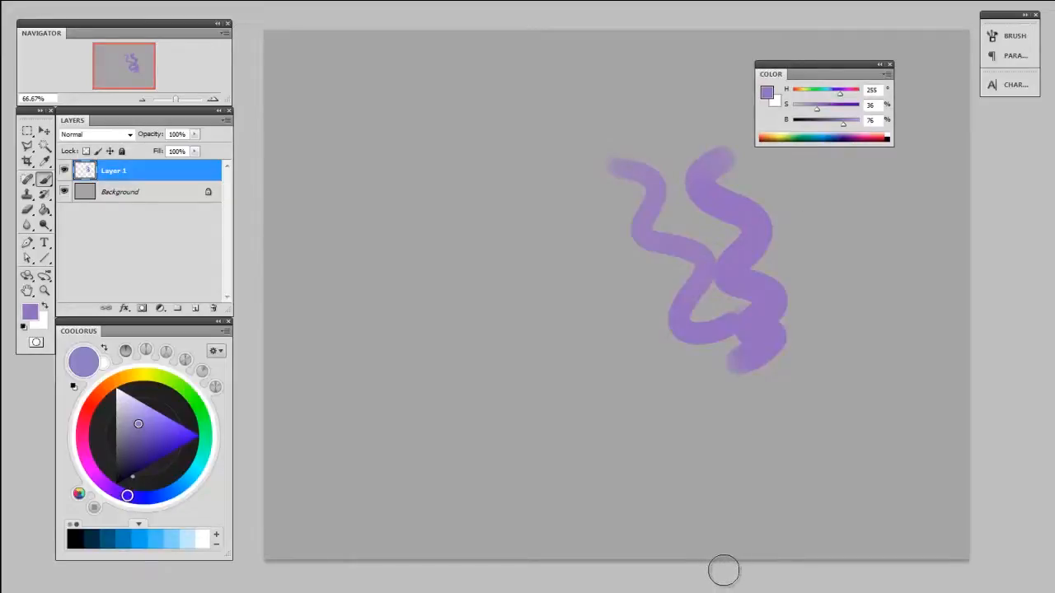
mouse_move(773, 525)
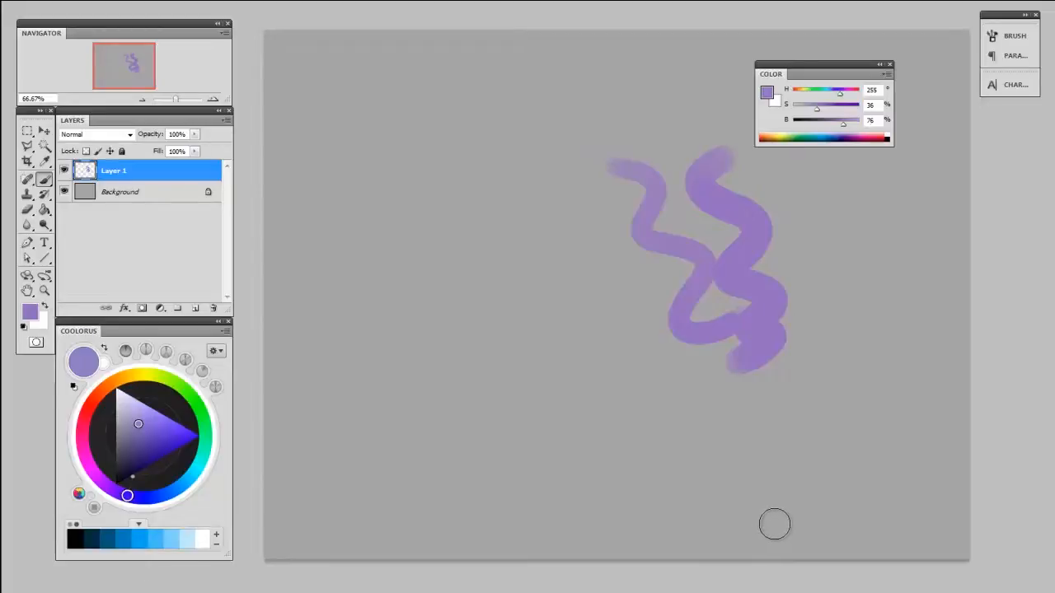
- Switch the Color panel to Grayscale sliders, then back to HSB sliders
click(887, 74)
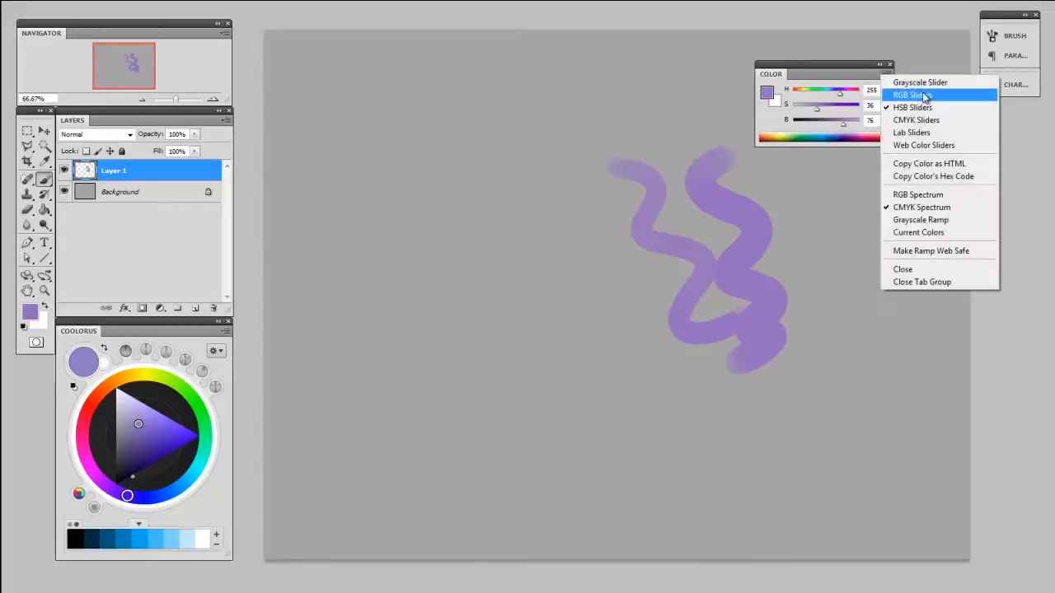
click(920, 82)
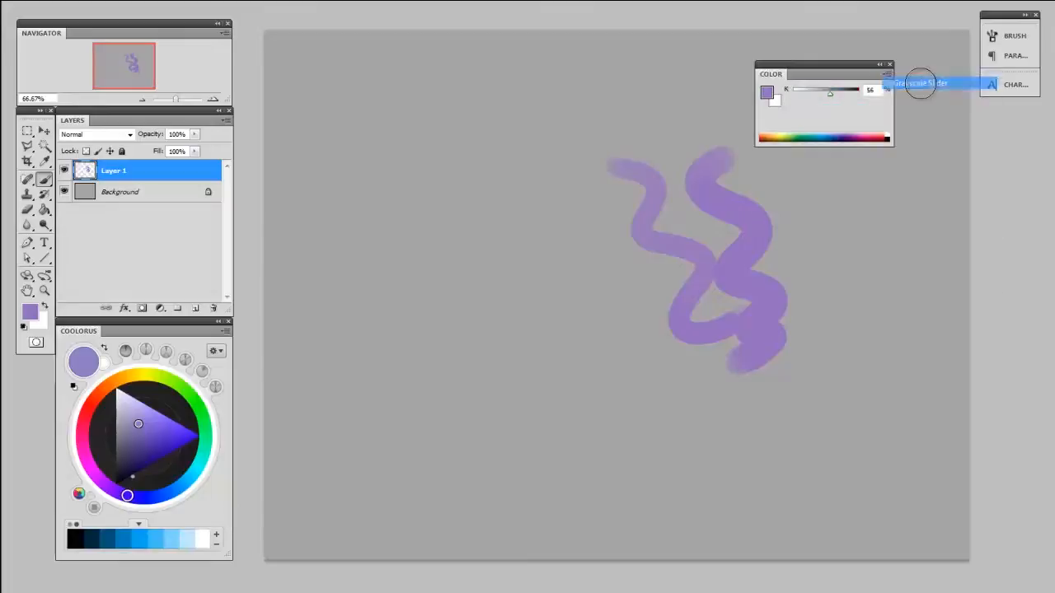
click(886, 74)
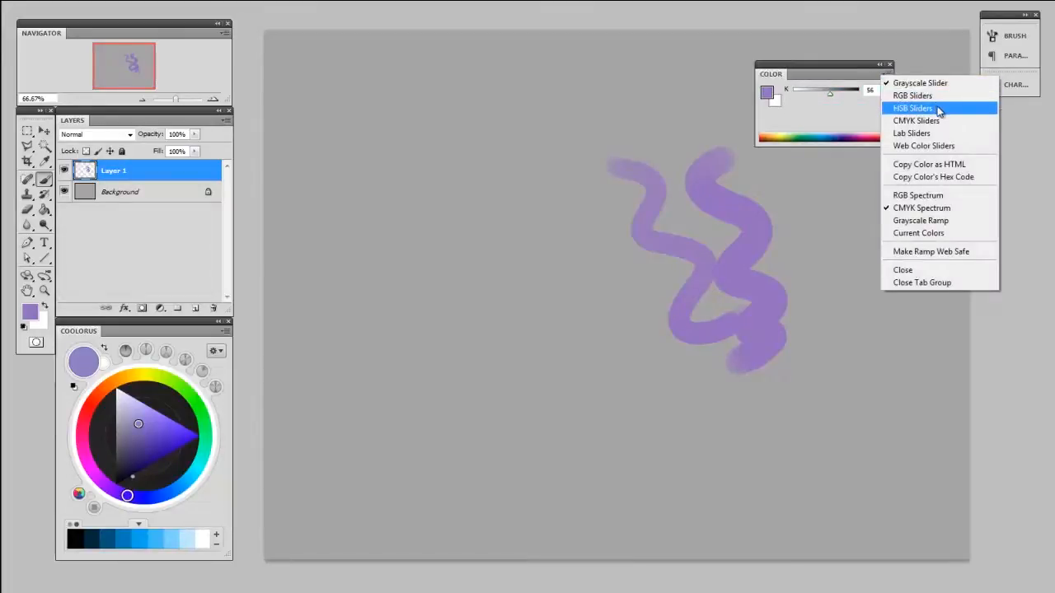
click(913, 108)
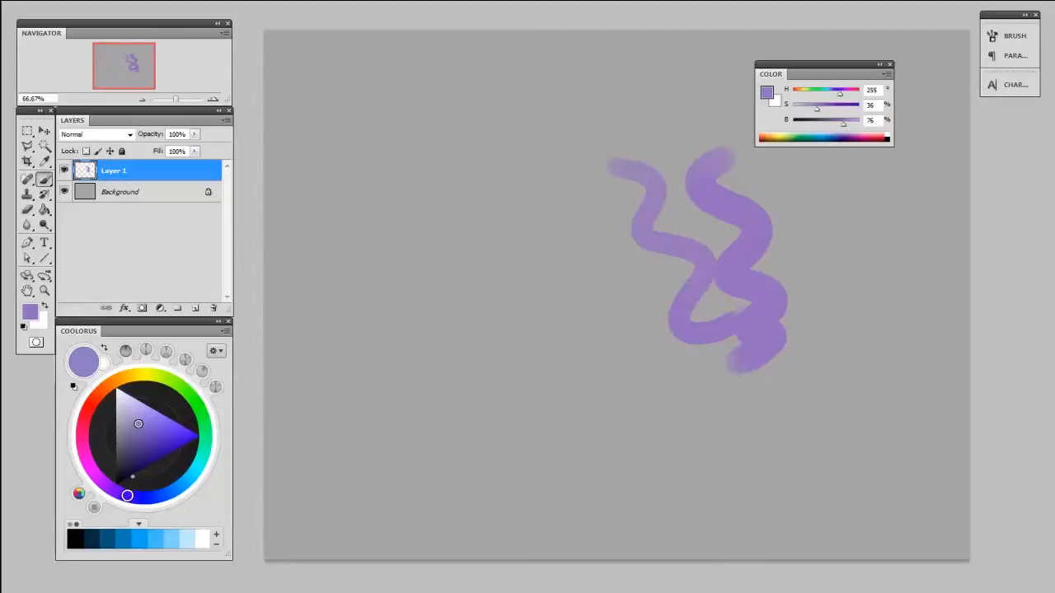
mouse_move(531, 140)
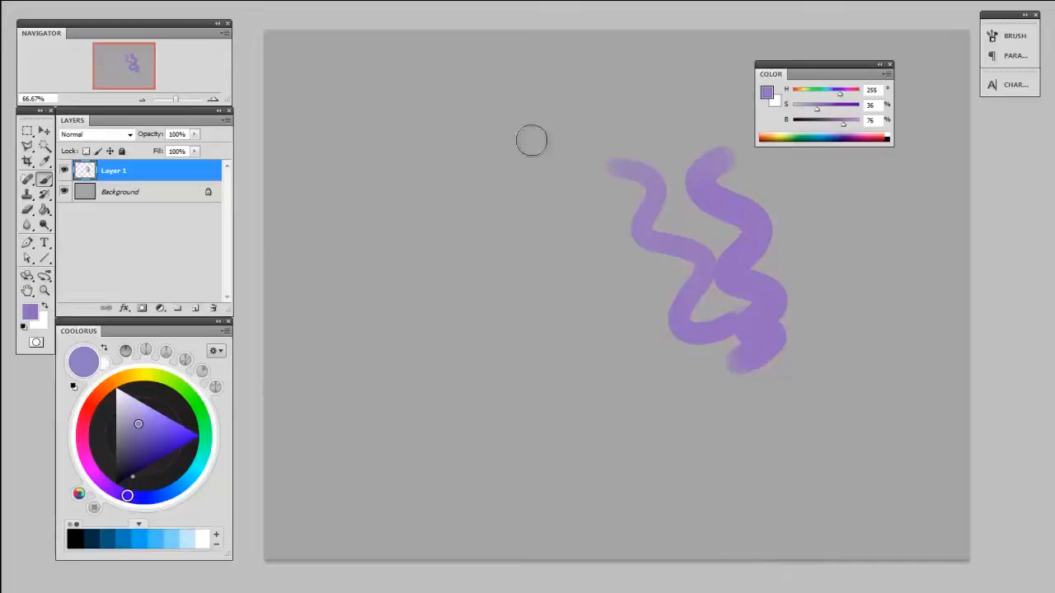
- Paint a broad purple blob and dock the Color panel beside Navigator
drag(531, 140, 519, 280)
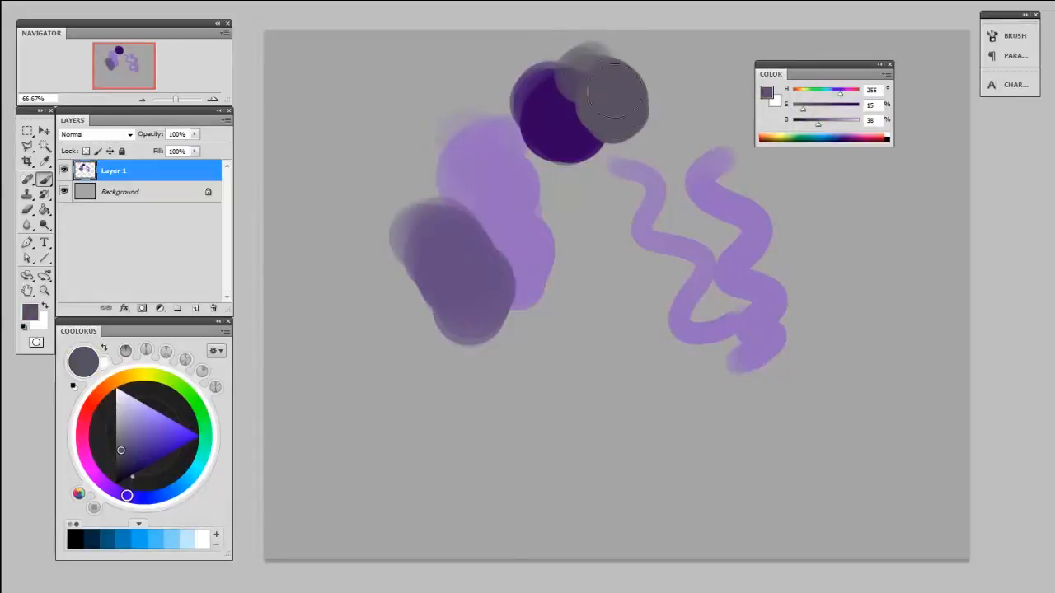
mouse_move(568, 433)
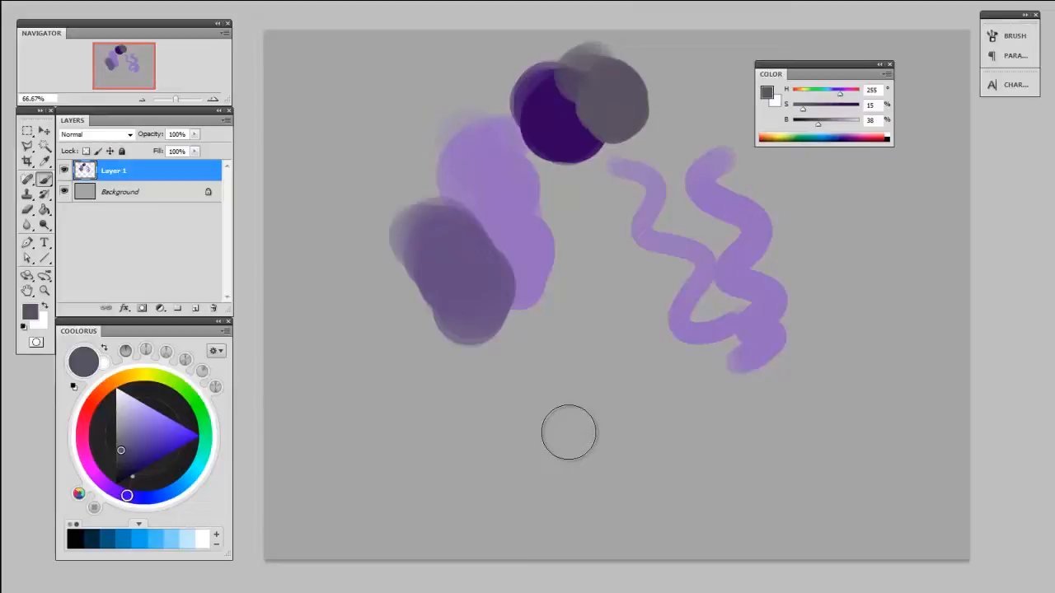
mouse_move(562, 471)
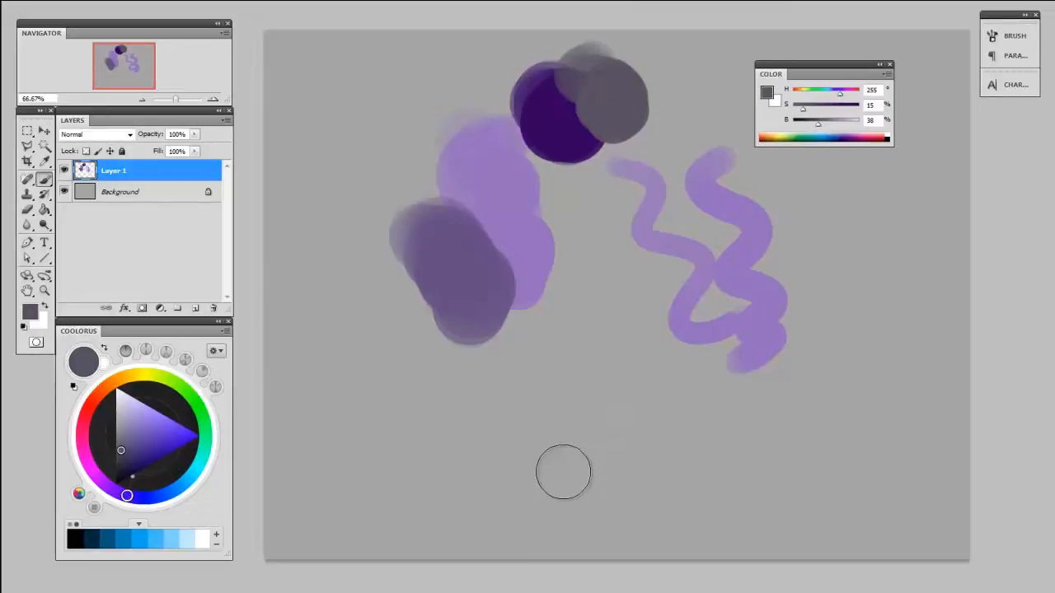
mouse_move(568, 475)
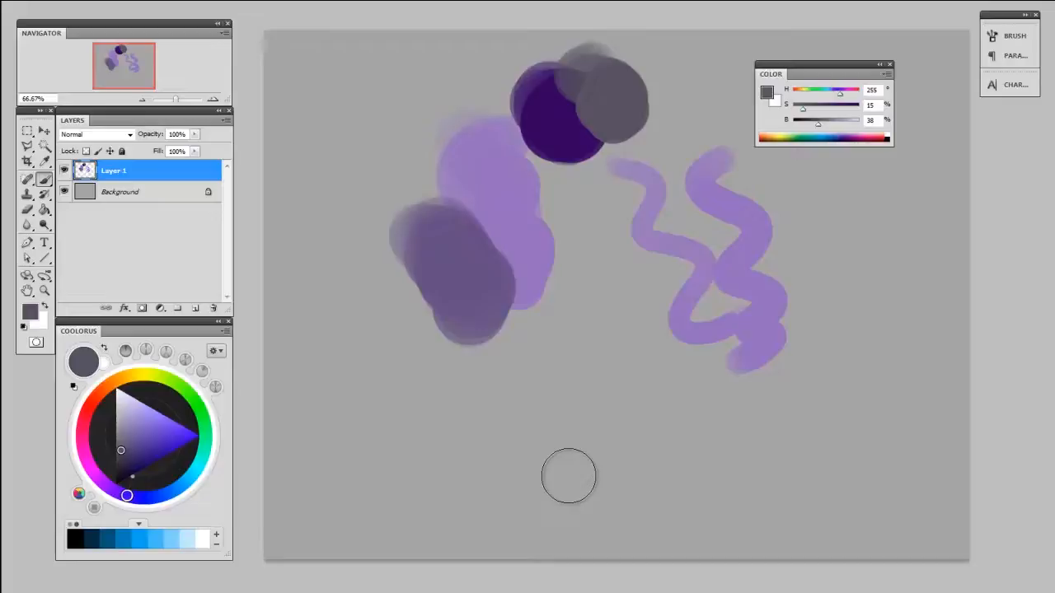
drag(824, 64, 806, 77)
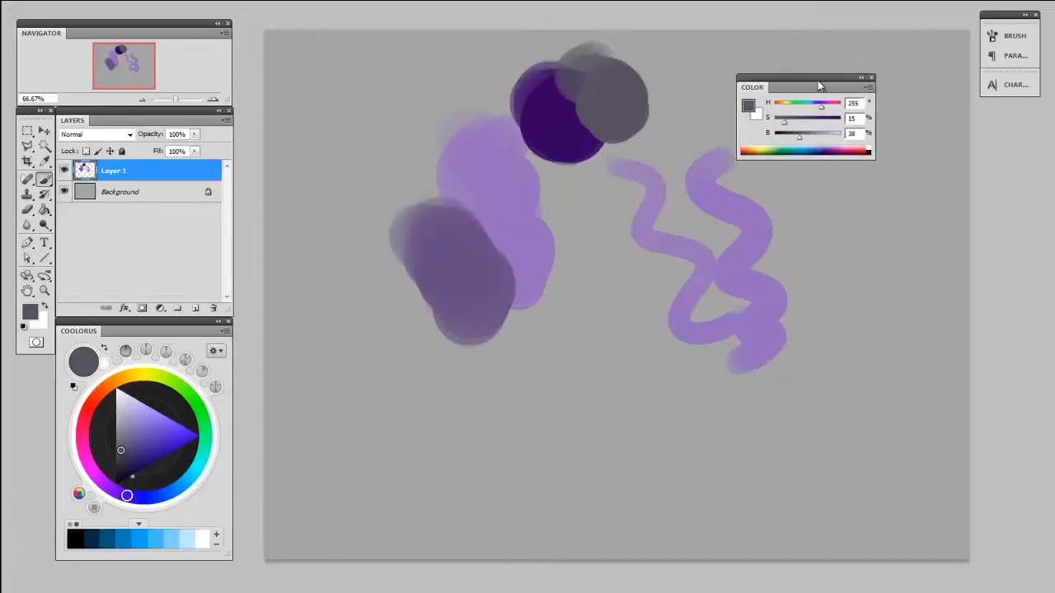
drag(808, 87, 302, 33)
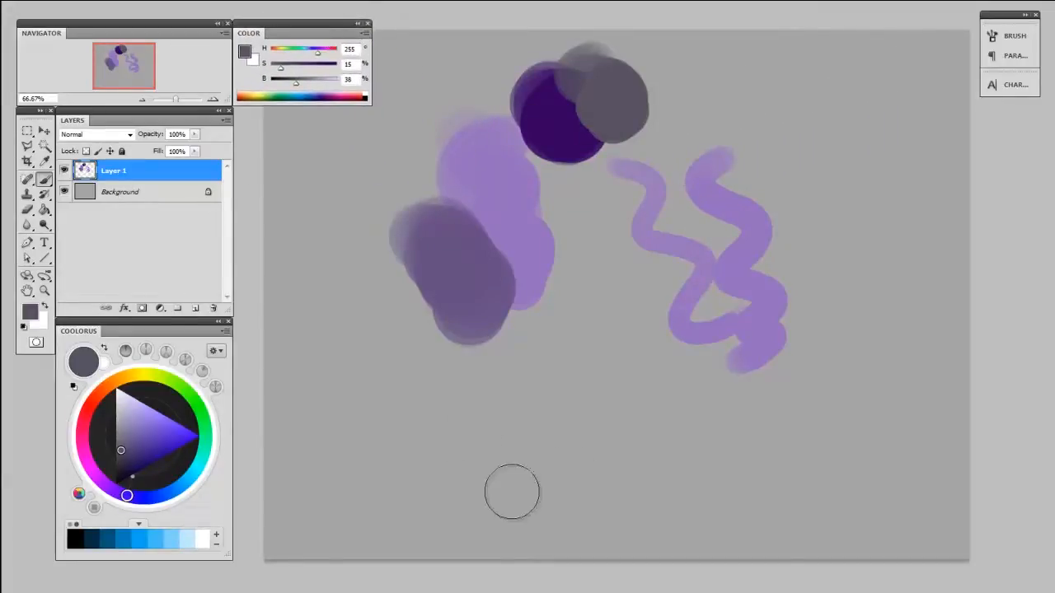
mouse_move(520, 507)
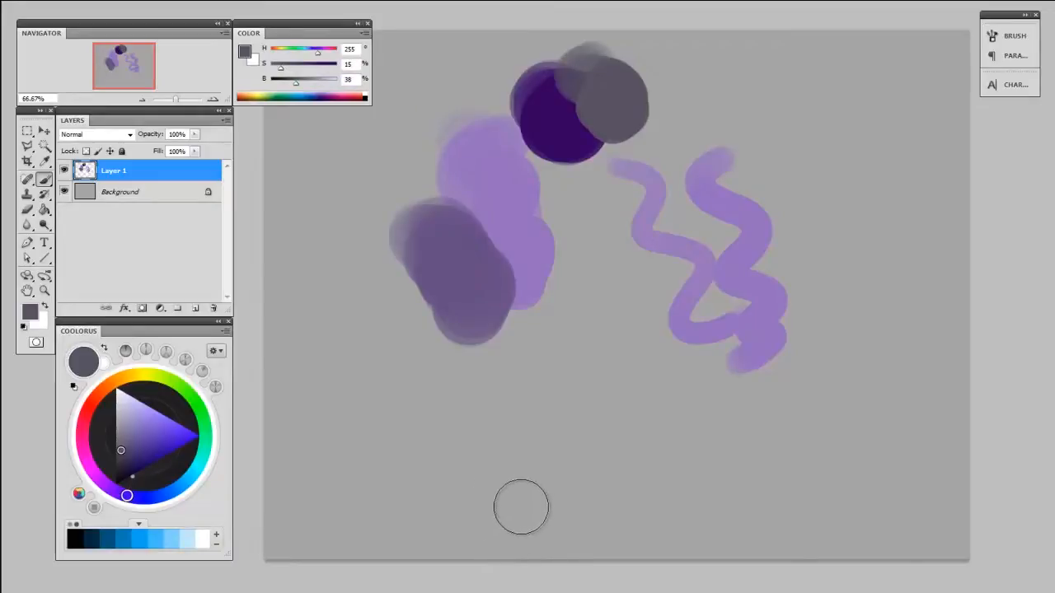
mouse_move(517, 495)
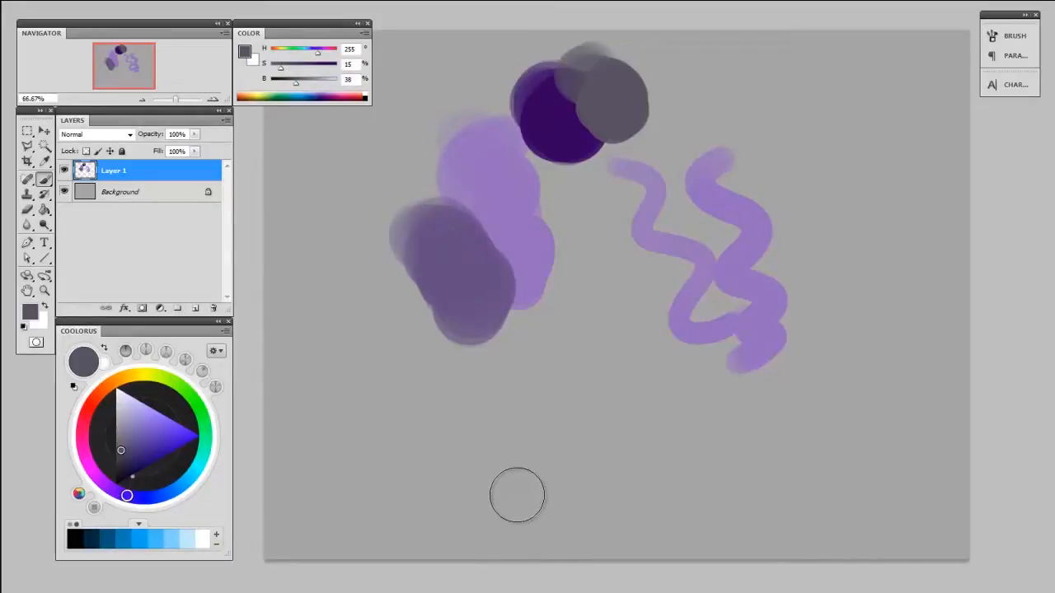
drag(280, 64, 296, 63)
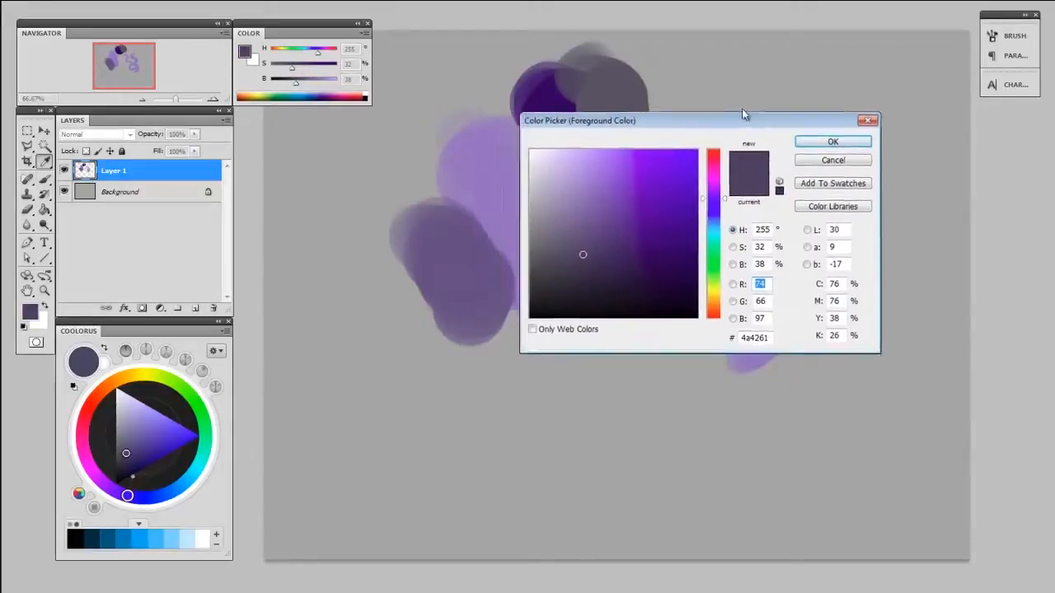
- Pick a brighter violet (H255 S59 B73) in the Color Picker and accept it
drag(701, 120, 711, 104)
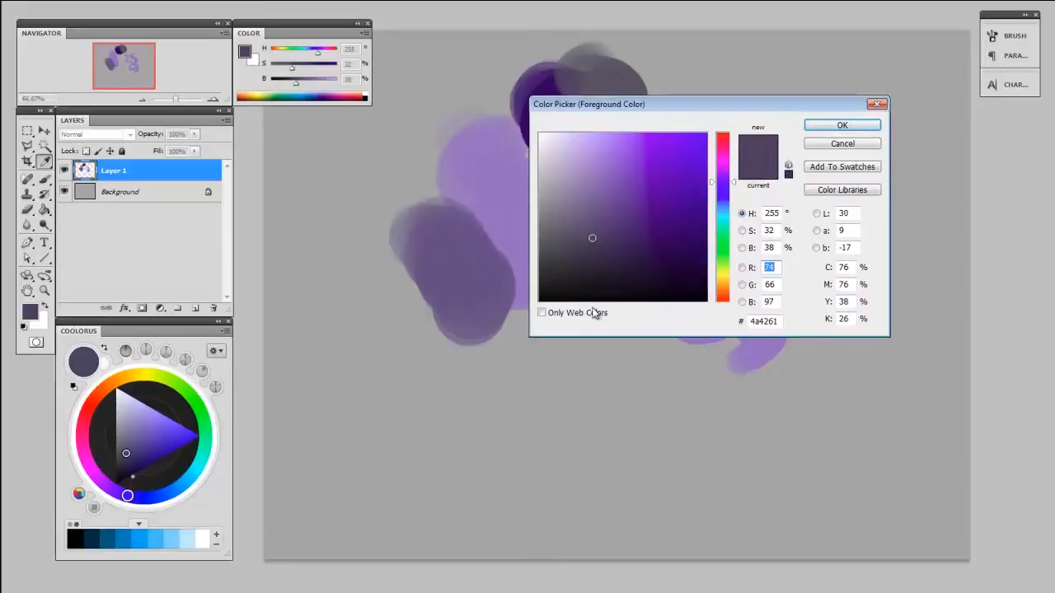
click(599, 238)
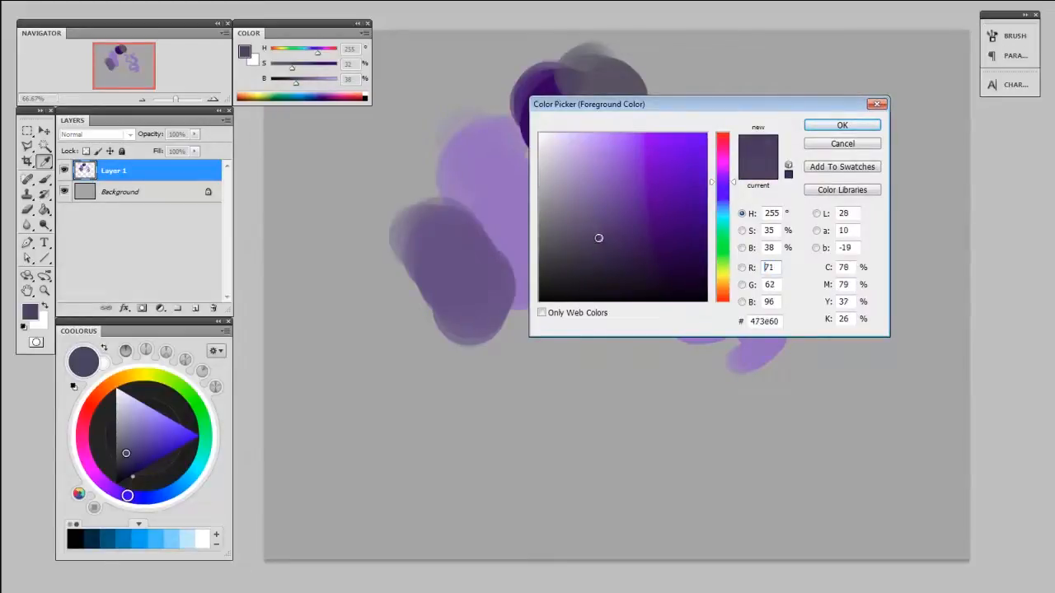
click(642, 204)
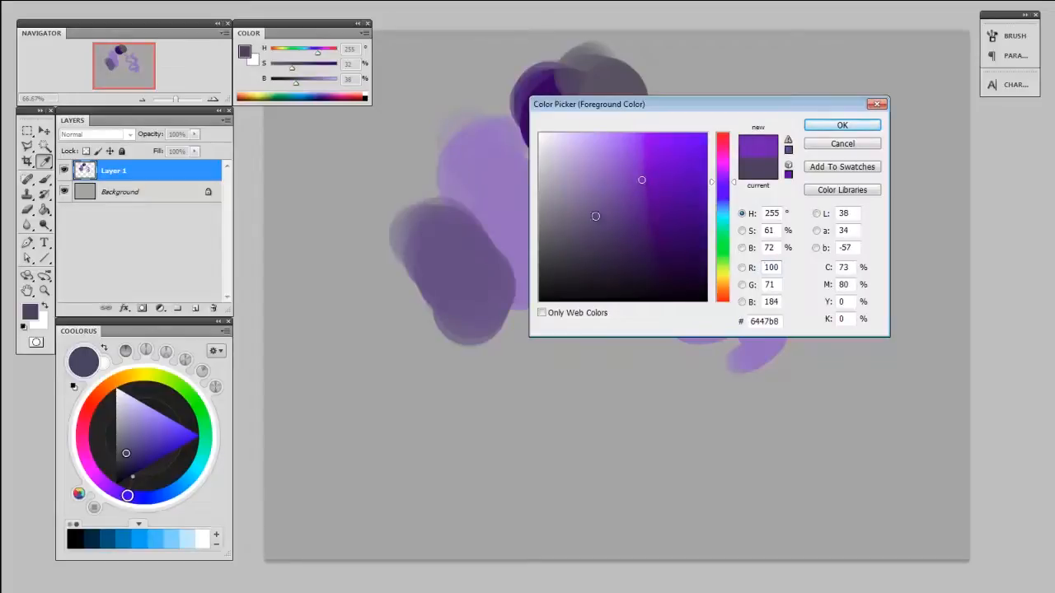
click(637, 179)
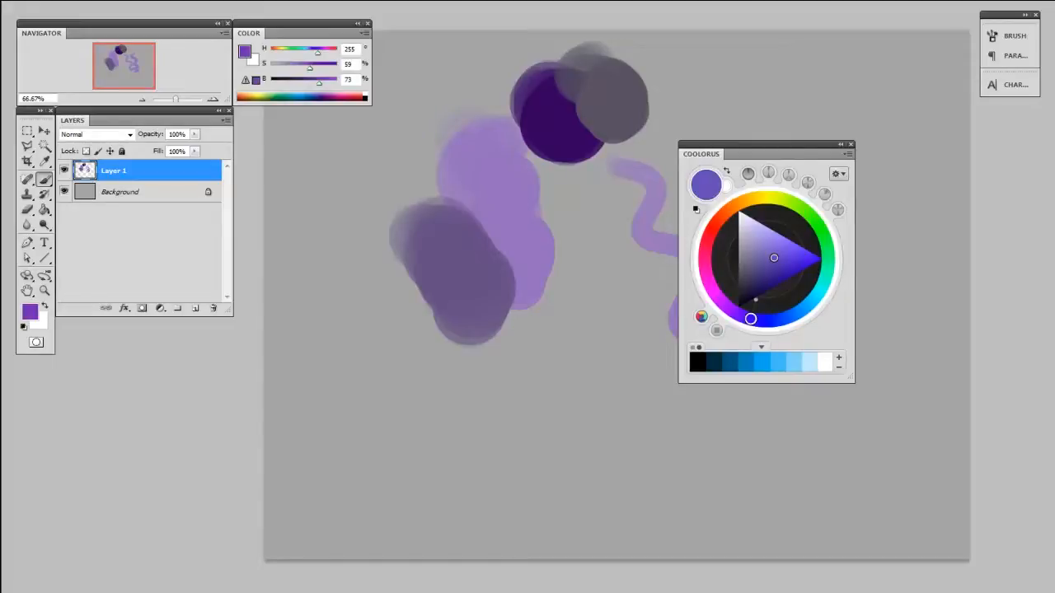
- Toggle Coolorus between square and triangle fields, then try the segmented hue ring
click(717, 331)
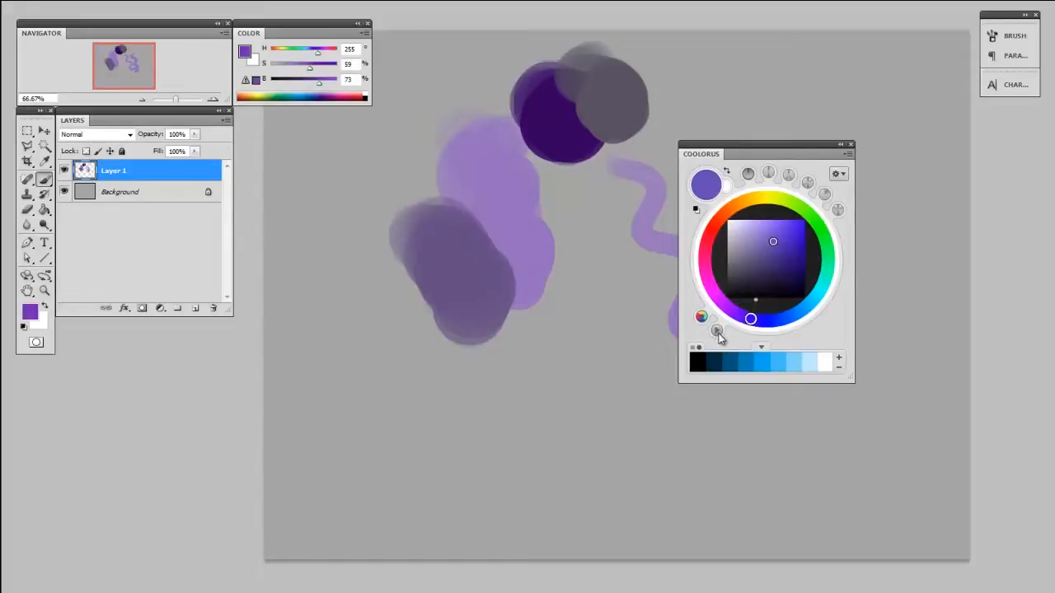
click(717, 331)
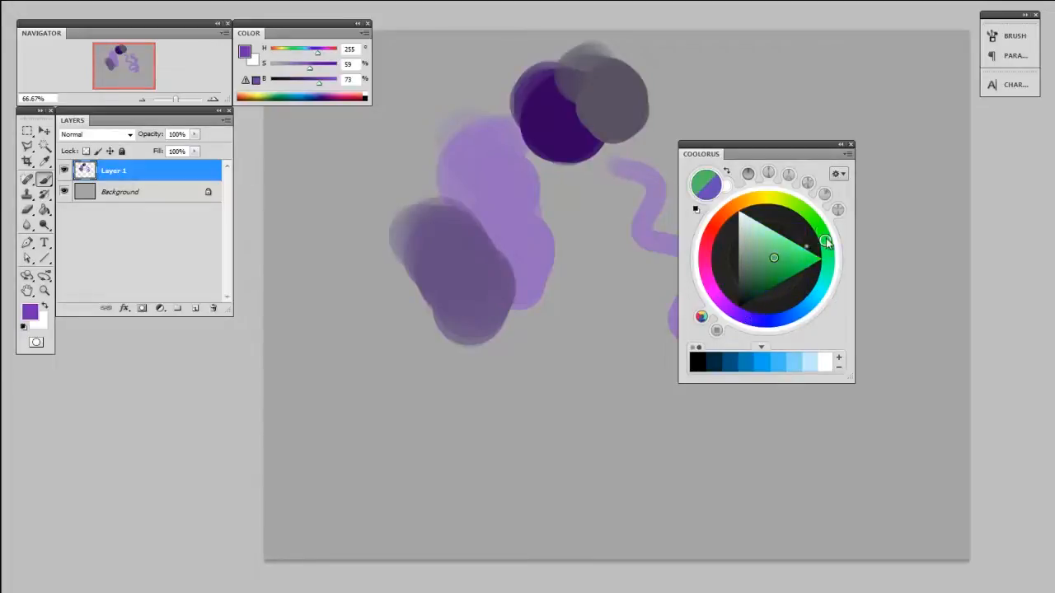
click(733, 205)
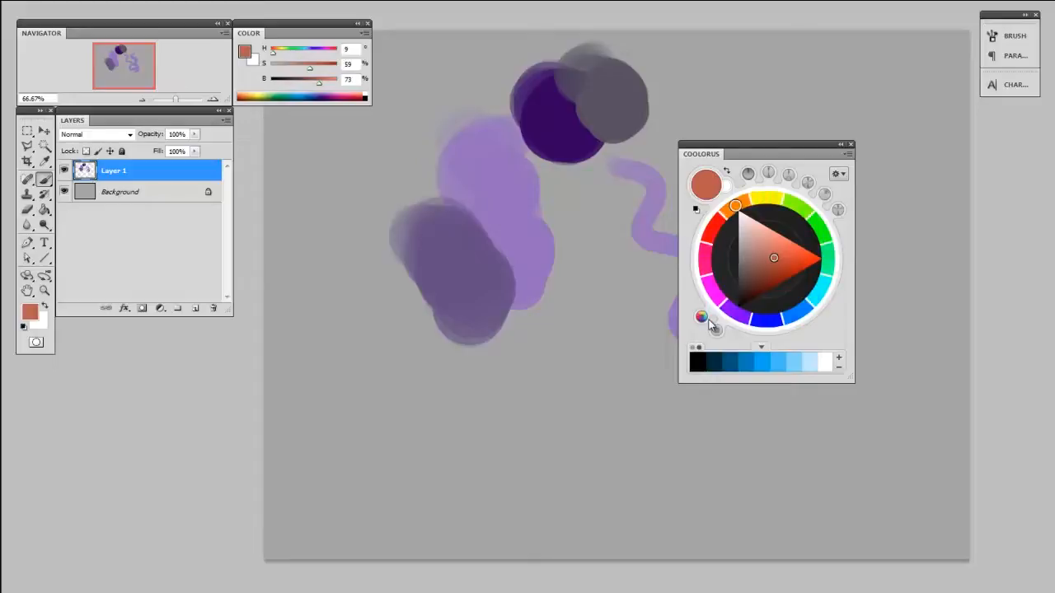
click(820, 231)
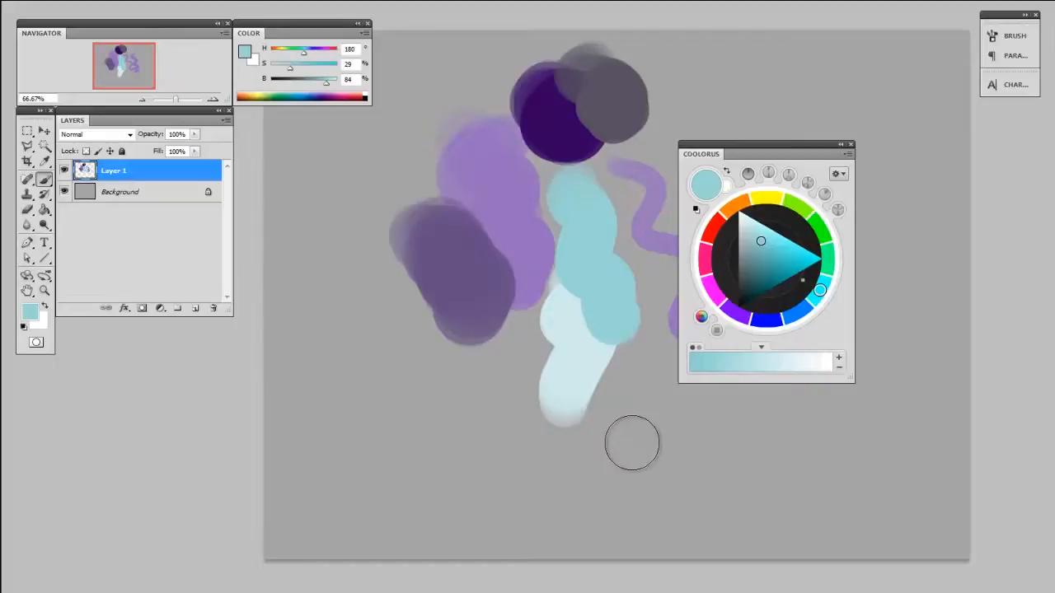
mouse_move(796, 176)
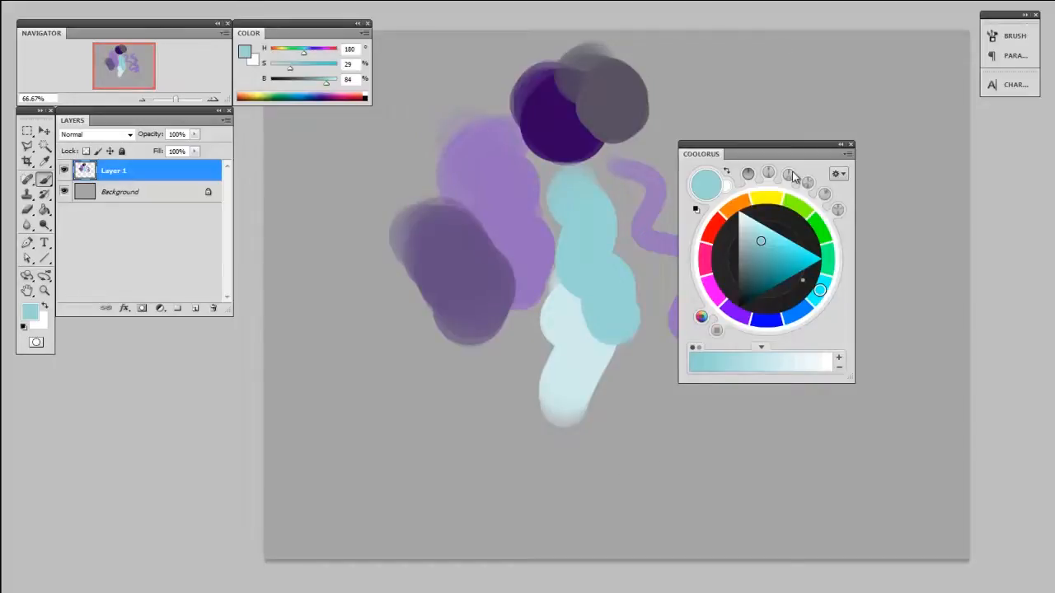
mouse_move(816, 169)
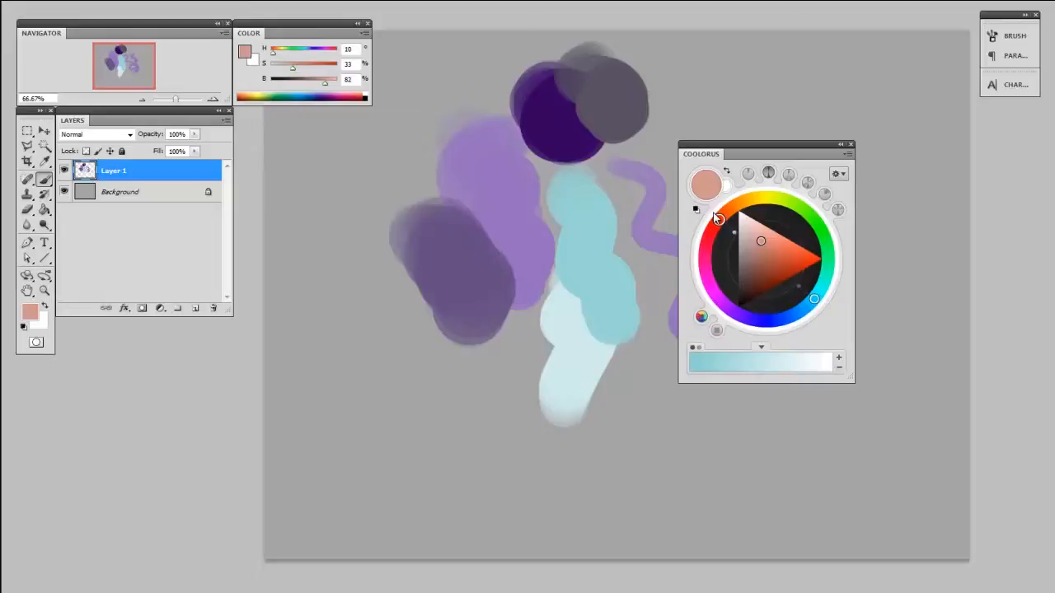
- Choose soft pink in Coolorus, then pick a pale blue to paint with
click(719, 221)
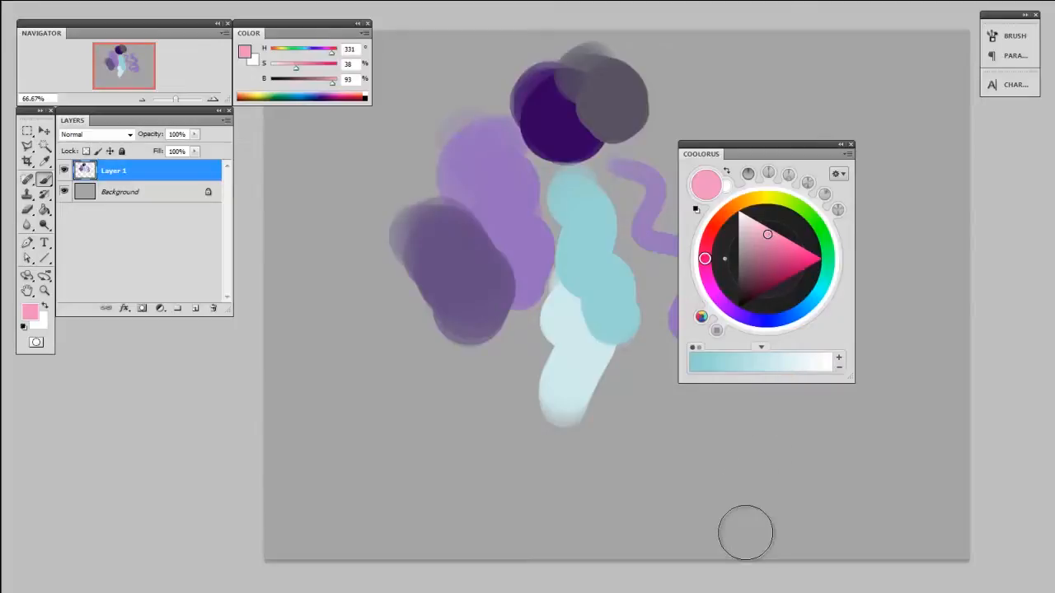
mouse_move(781, 135)
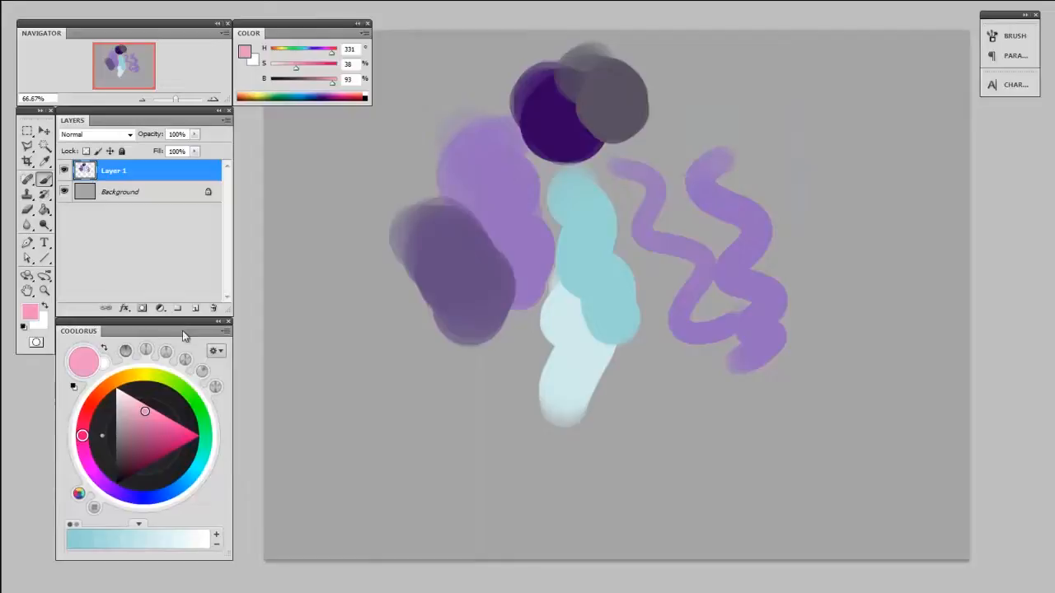
click(174, 491)
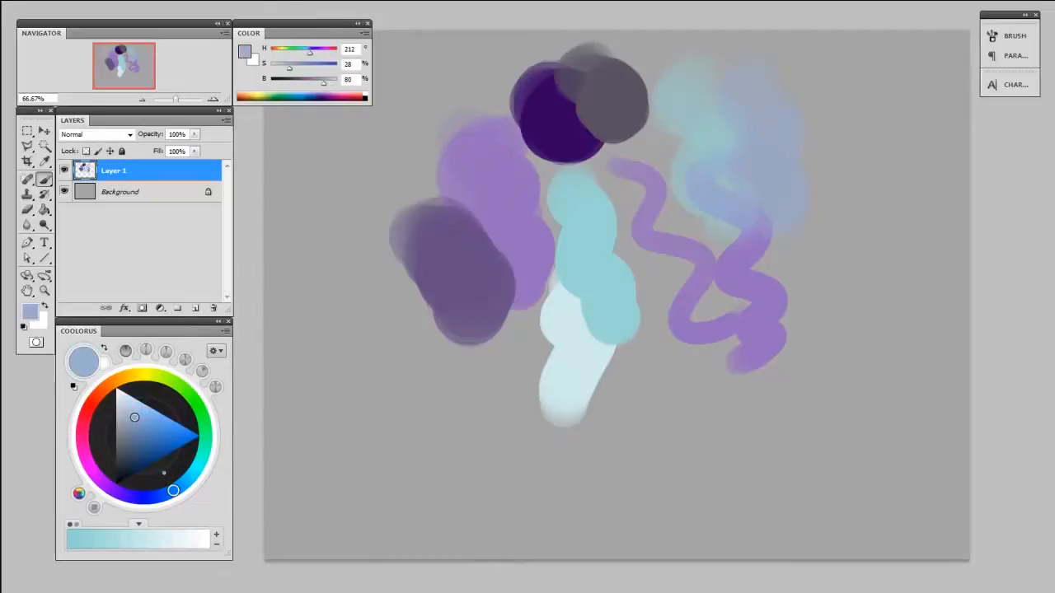